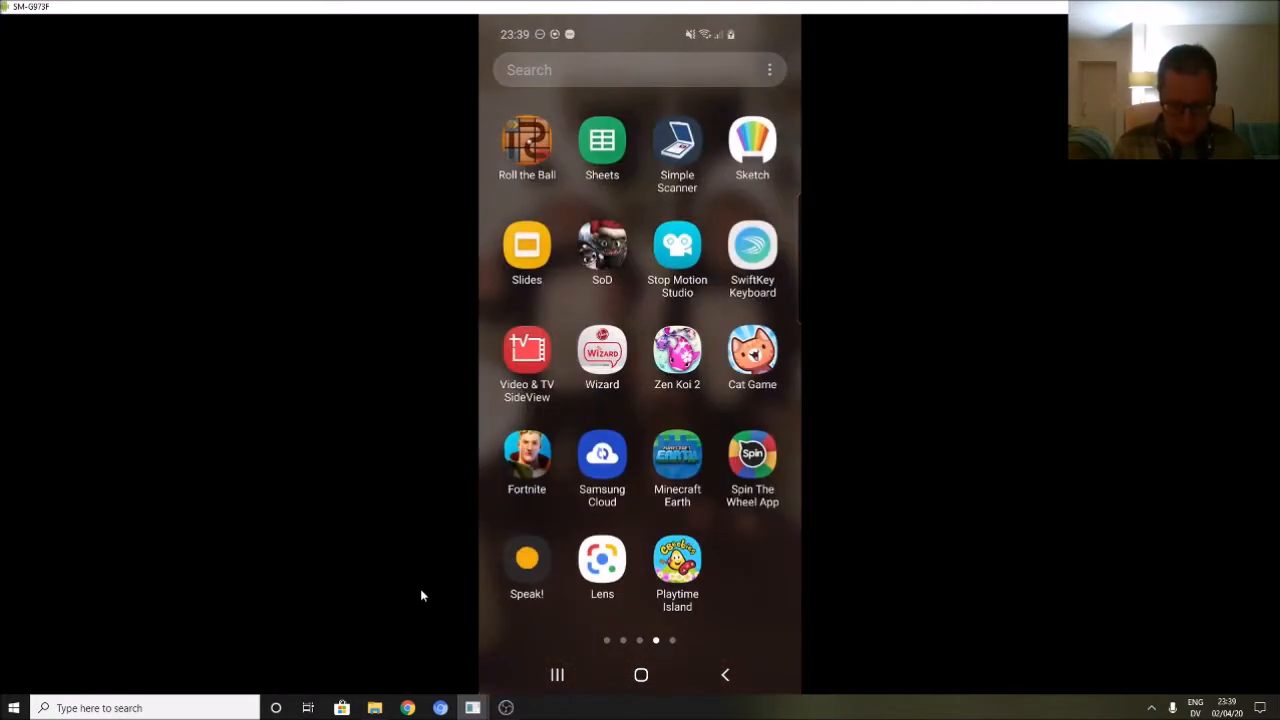
Step: Launch Google Lens from the home screen with the camera on the blue Xbox controller
left_click(600, 552)
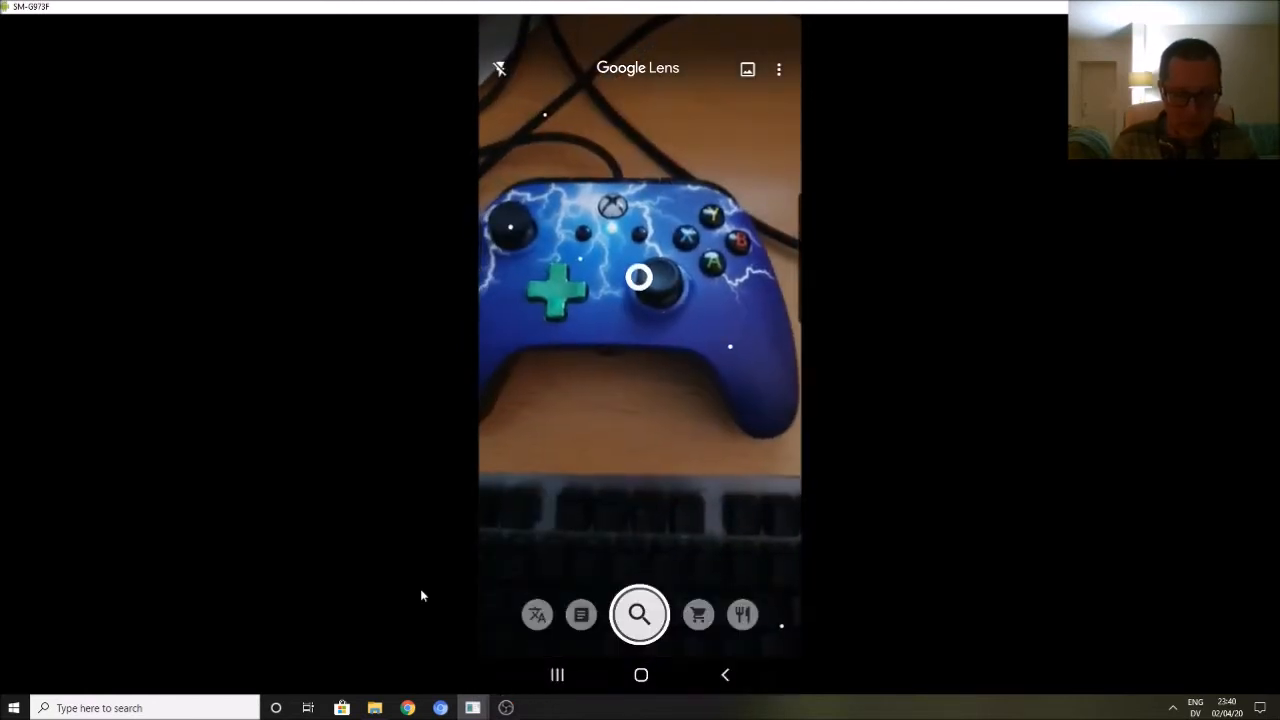
Step: Search the controller to get similar PowerA wired Xbox controller results, then move to Text mode
left_click(698, 614)
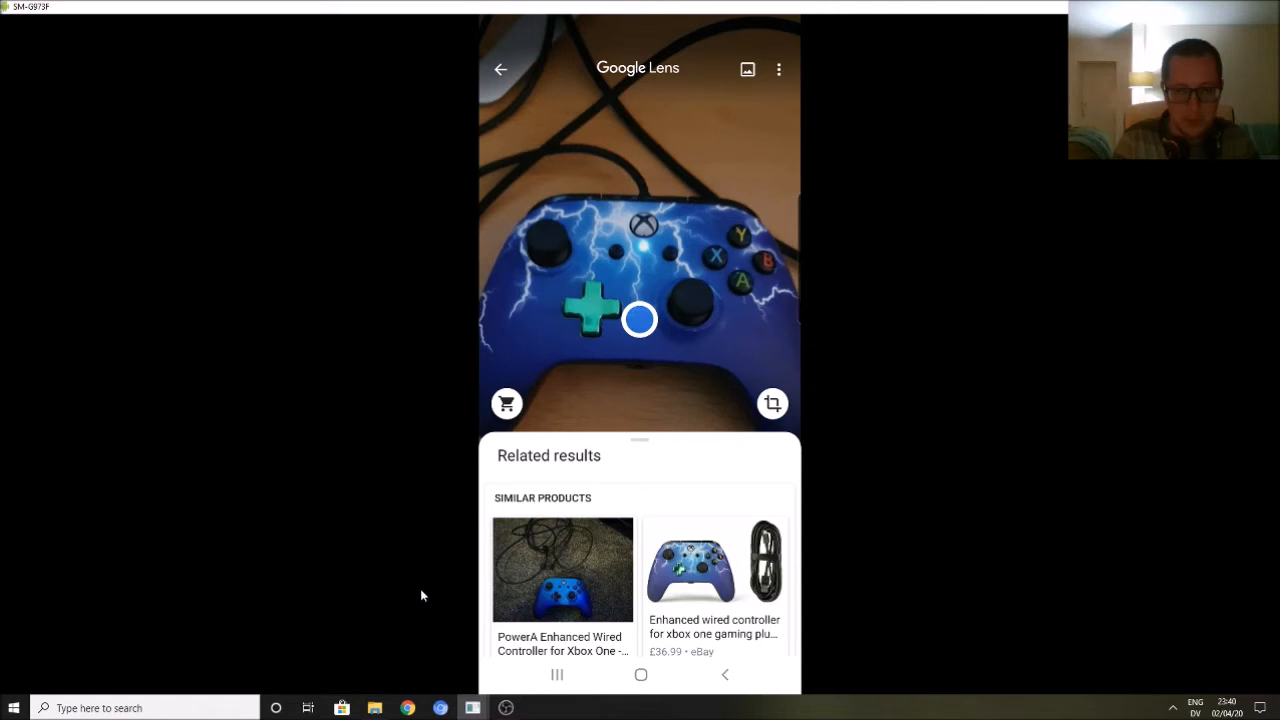
scroll("down", 3)
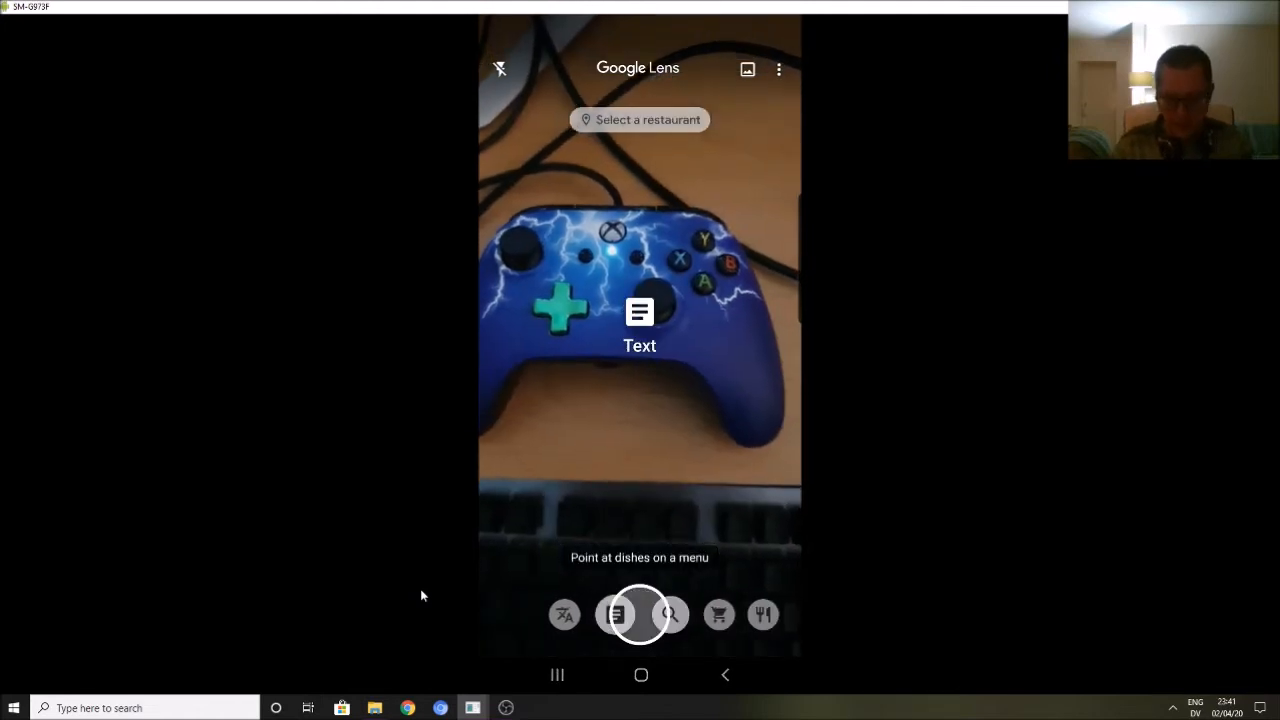
Step: Capture text from the Tesco Pear Cider can label and a printed page, then switch to Translate
left_click(640, 616)
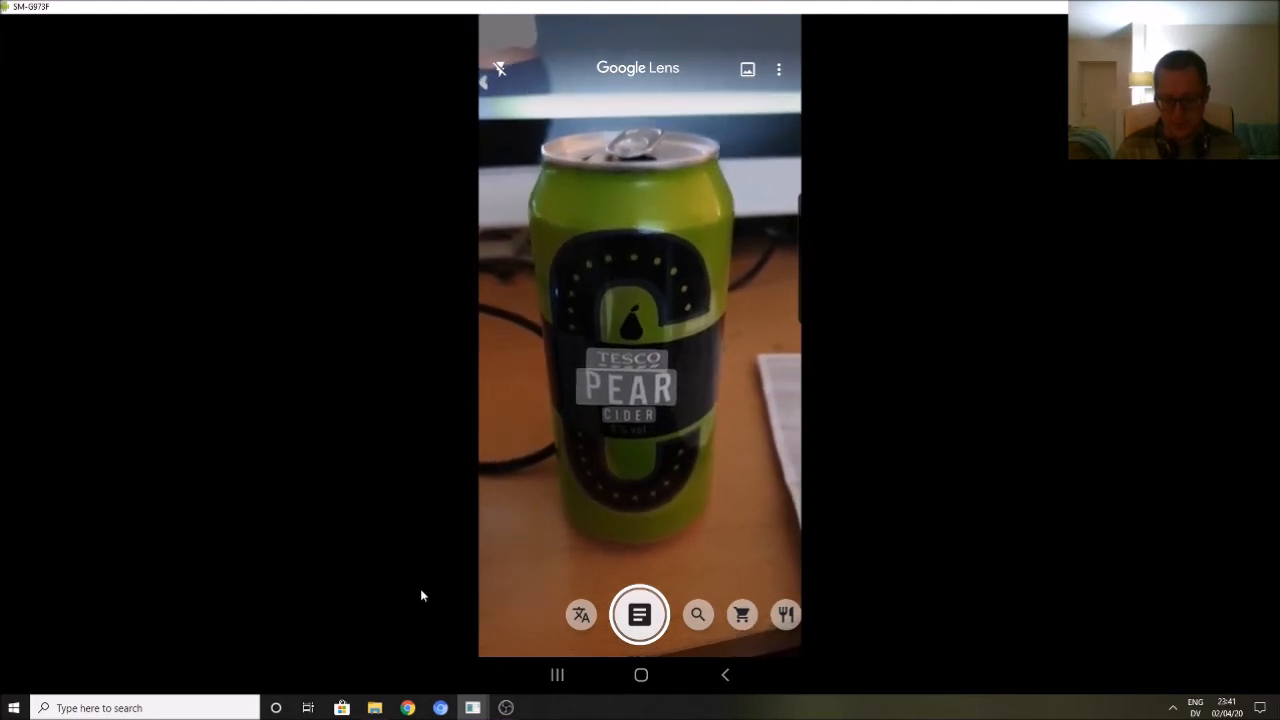
left_click(640, 614)
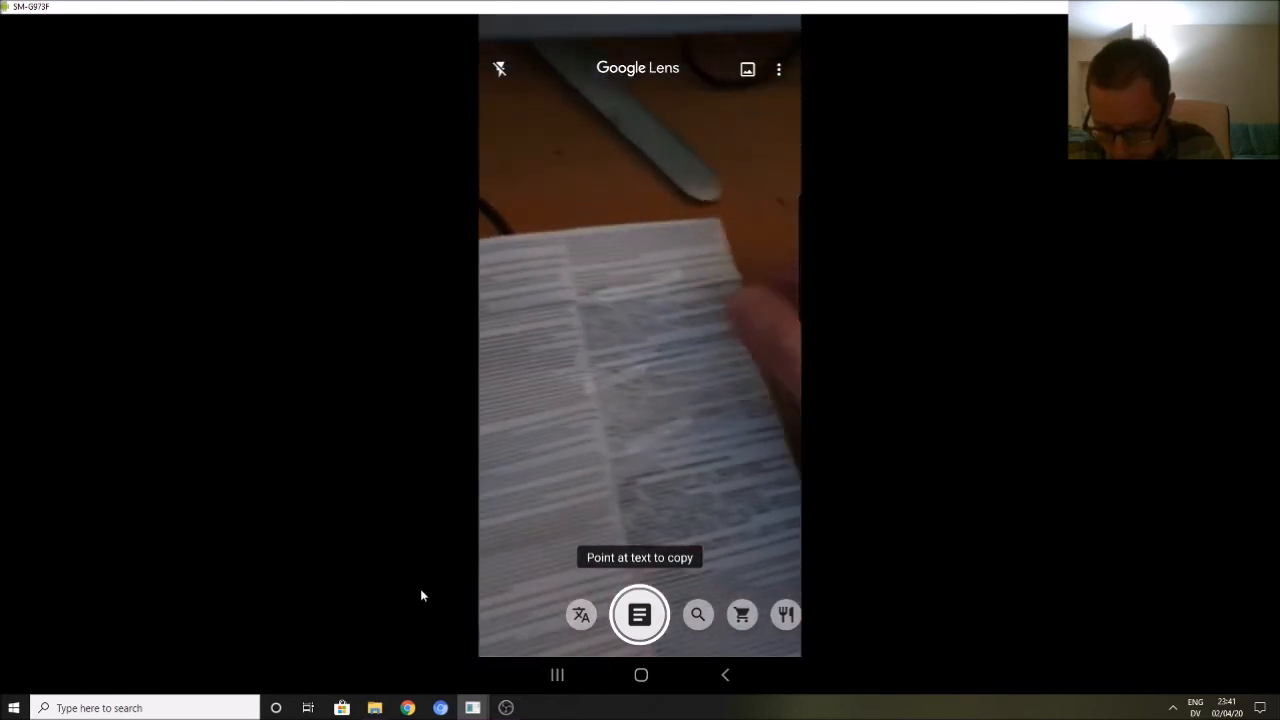
left_click(580, 616)
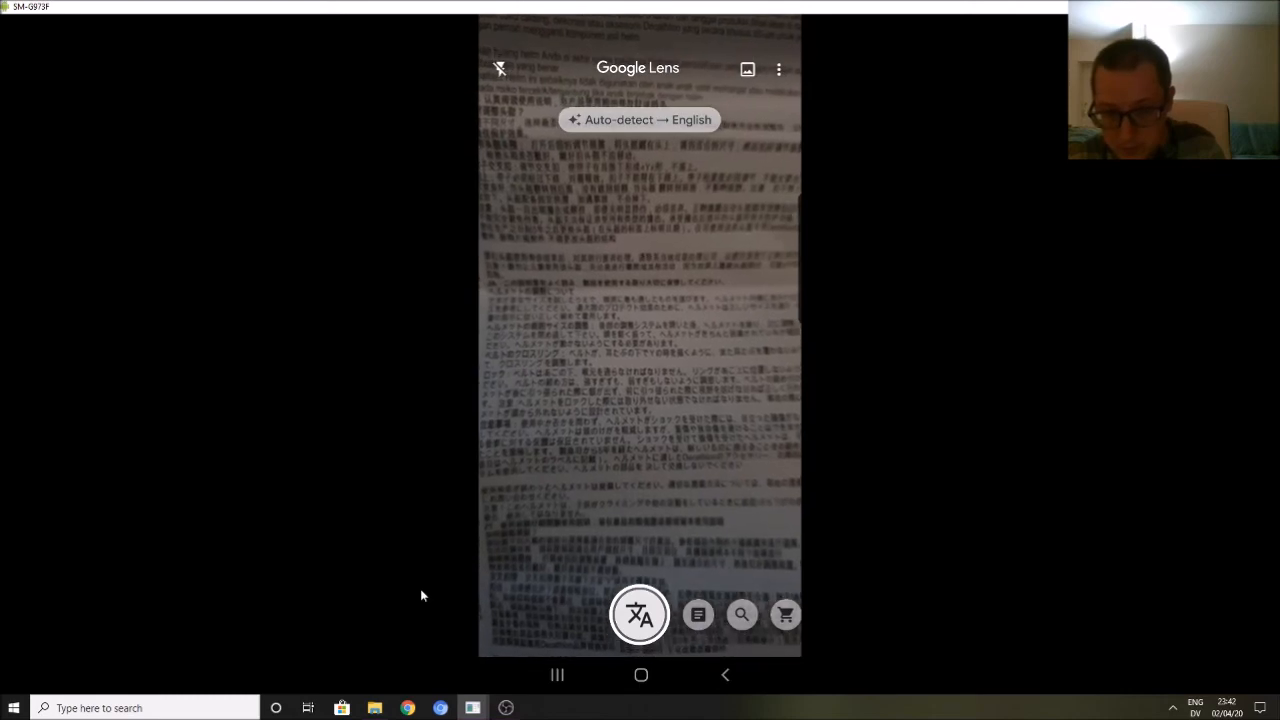
Step: Auto-detect Japanese and overlay English translation live on the helmet instruction page
left_click(640, 614)
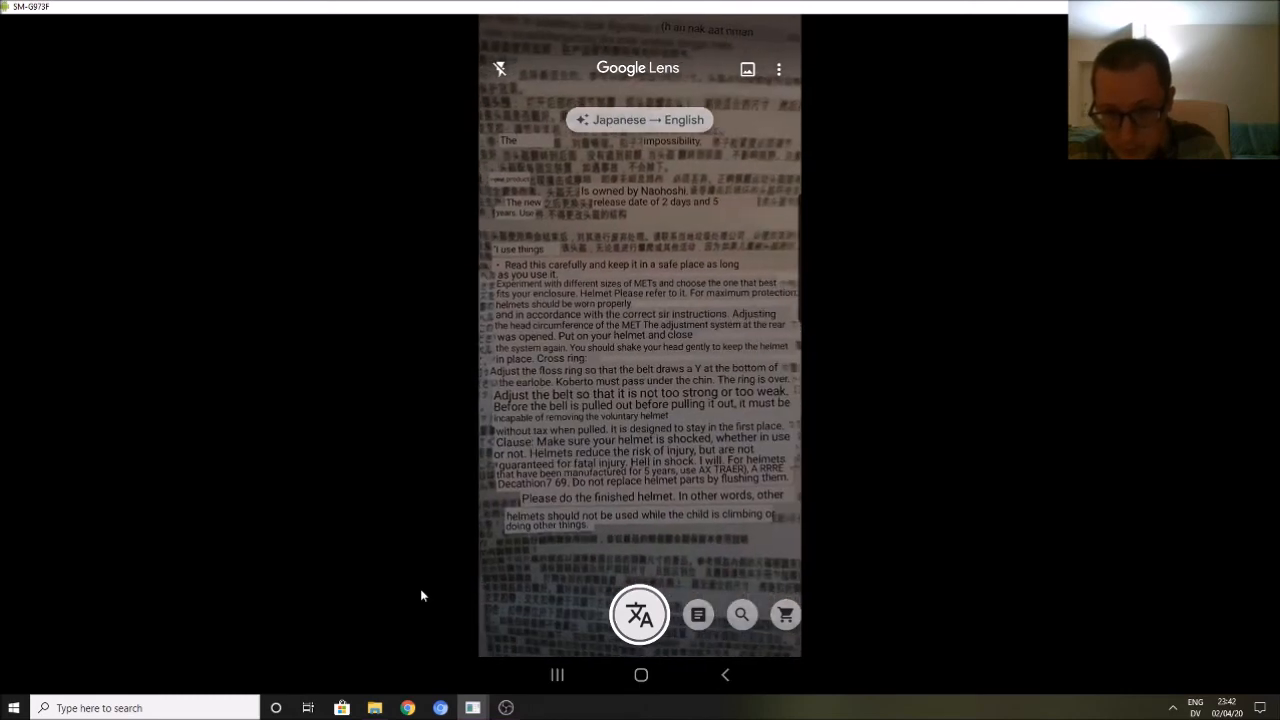